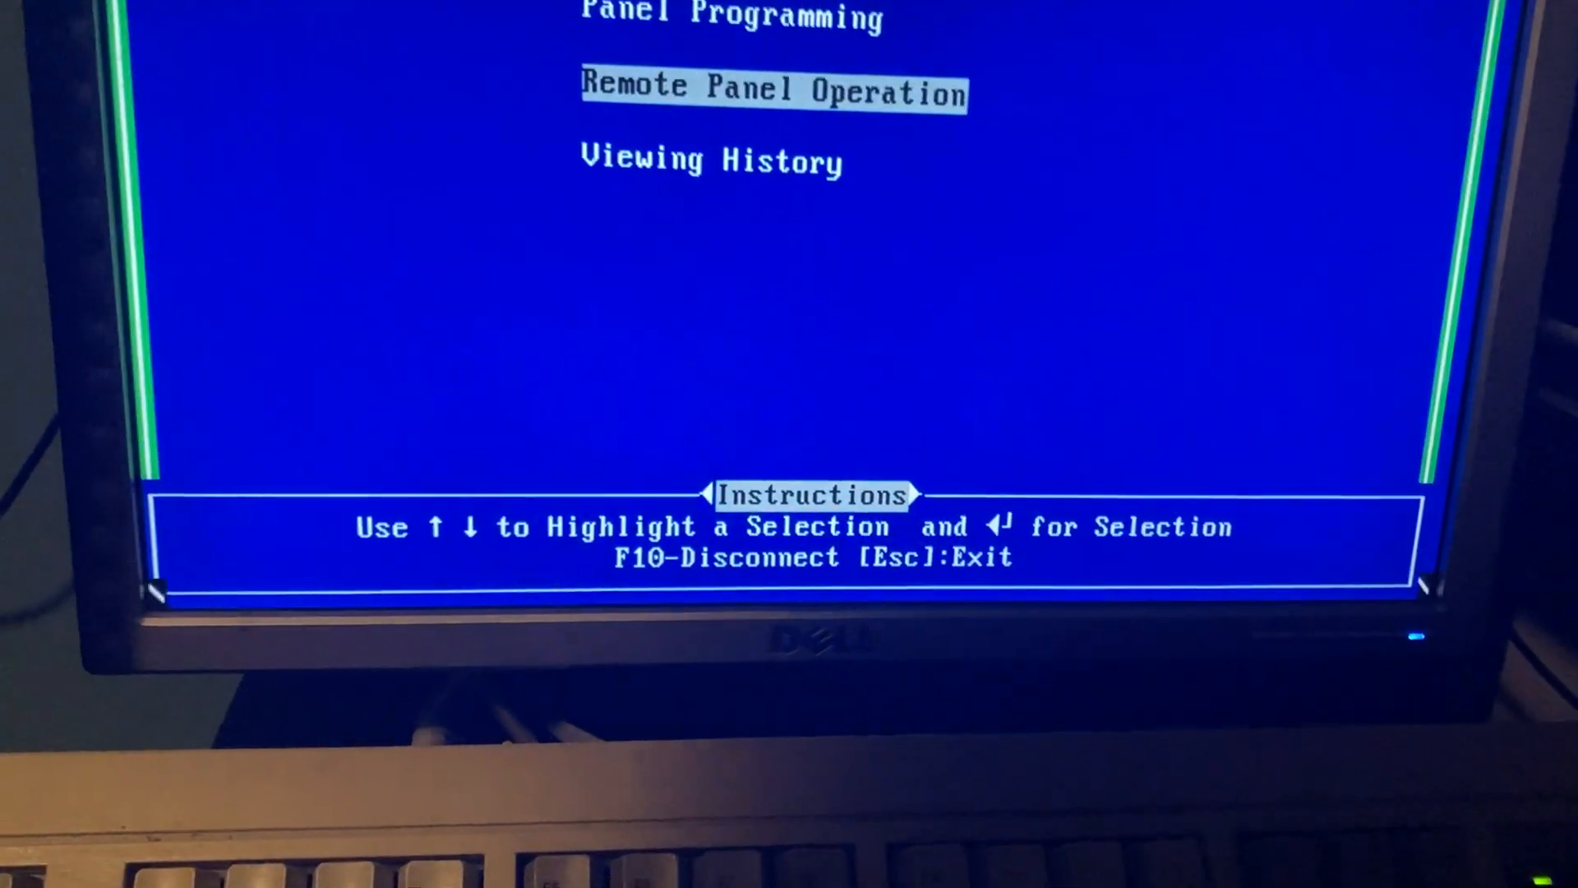
# - Select Viewing History from the main menu to reach the panel's history screen
pyautogui.press('down')
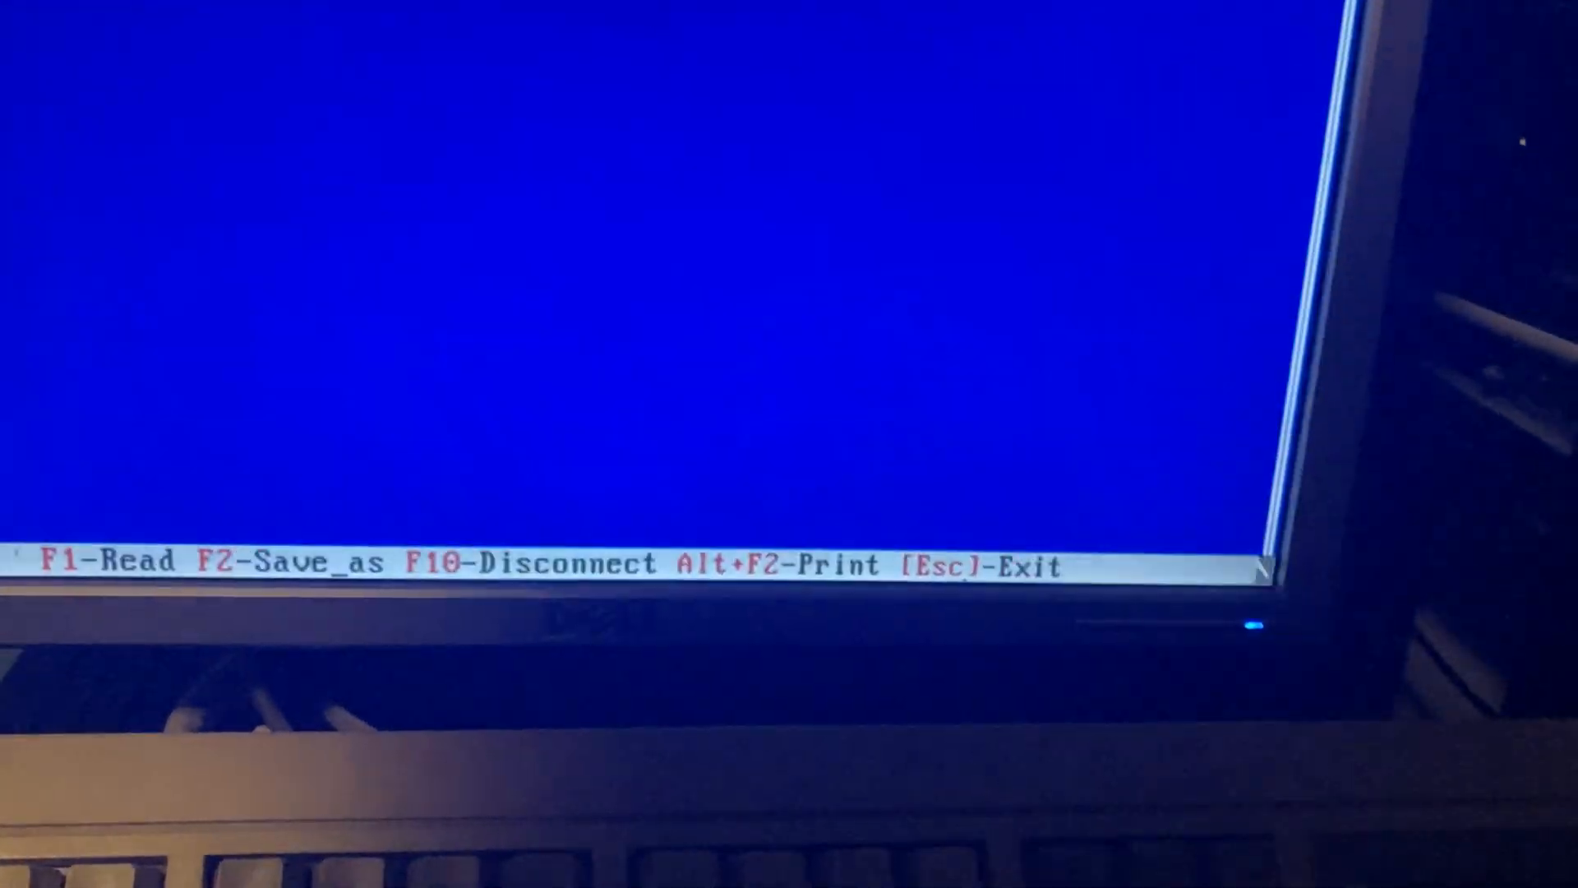
# - Start reading the event log from the connected panel with the Read function
pyautogui.press('f1')
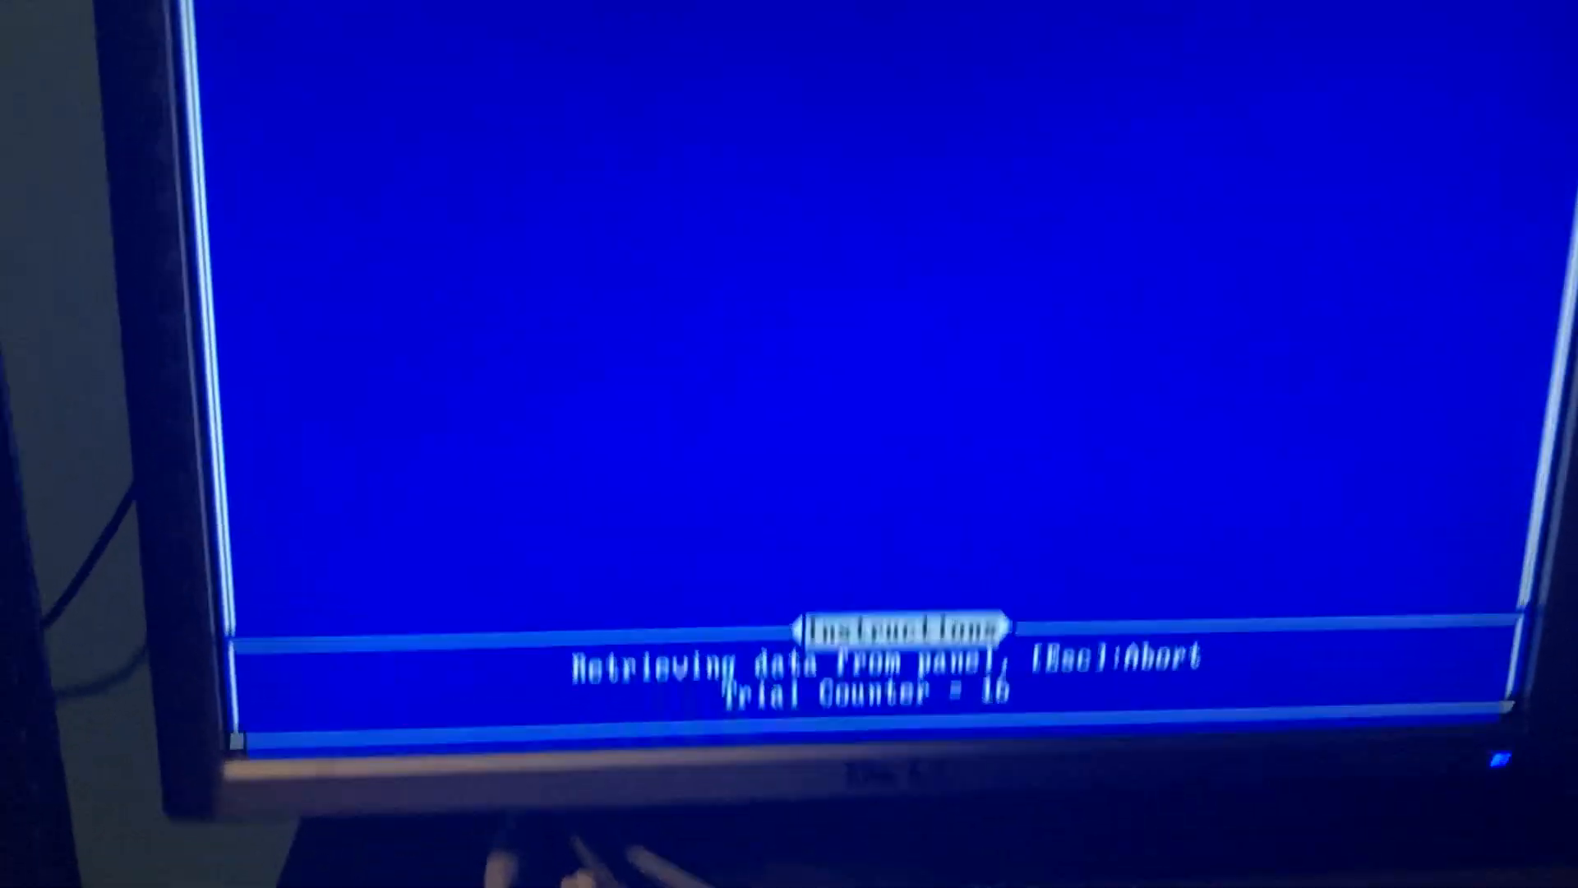